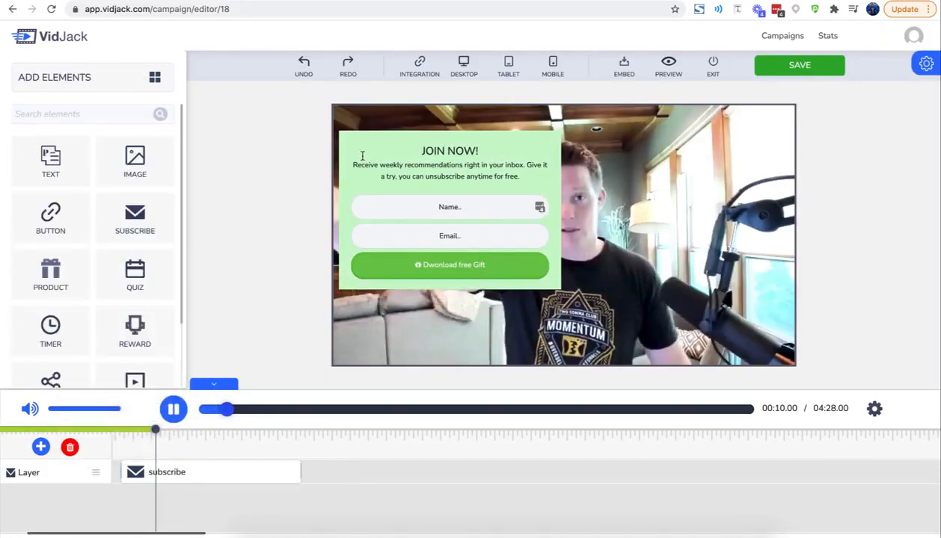
- Create the Test1 campaign from the Vimeo video link
{"action": "left_click", "coordinate": [149, 9]}
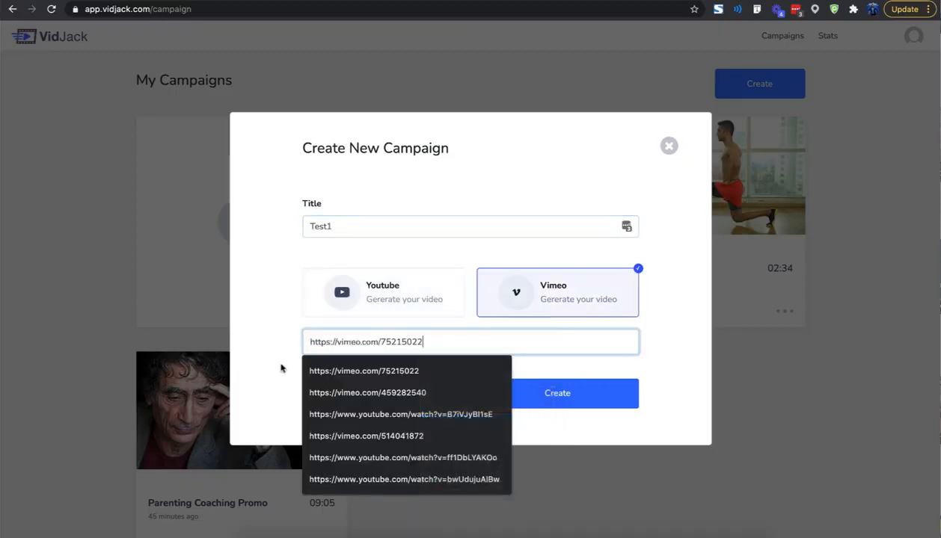
{"action": "left_click", "coordinate": [557, 394]}
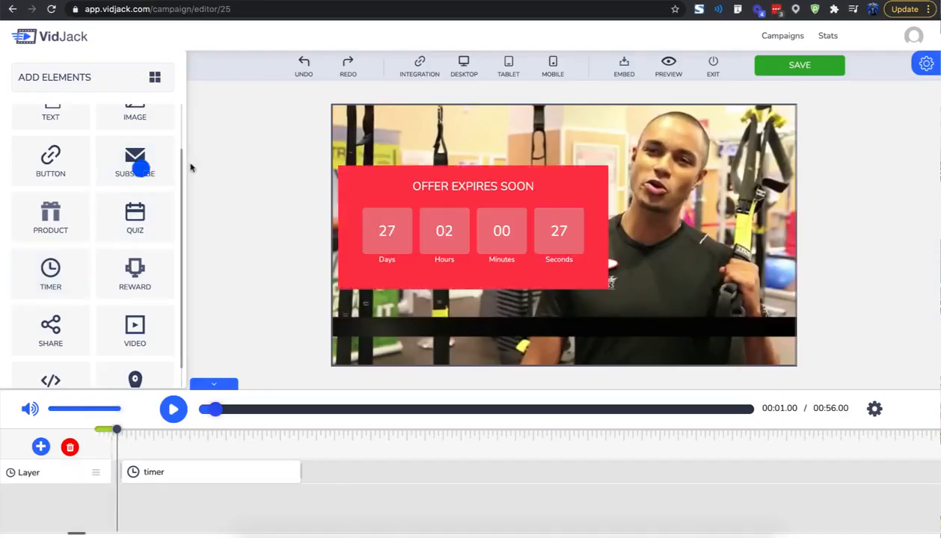
- Open the image chooser for the product card, showing the uploaded shoe photo
{"action": "left_click", "coordinate": [135, 157]}
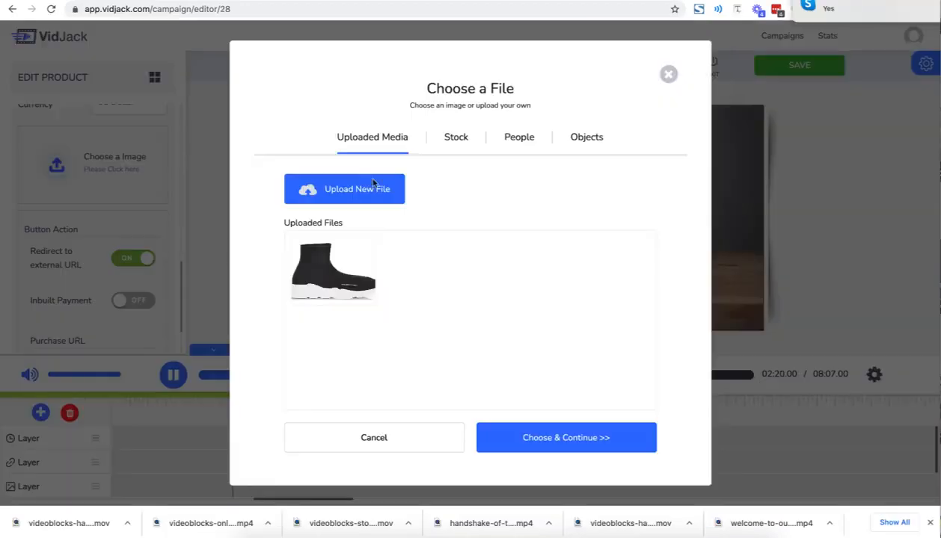
- Add the uploaded shoe picture to the product card, then open an image element's file chooser
{"action": "left_click", "coordinate": [566, 437]}
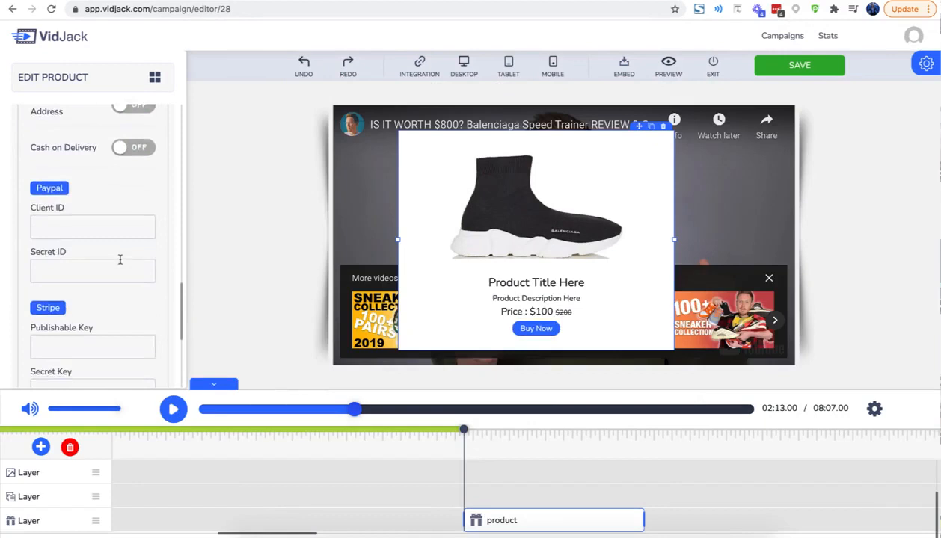
{"action": "scroll", "scroll_direction": "down", "scroll_amount": 3}
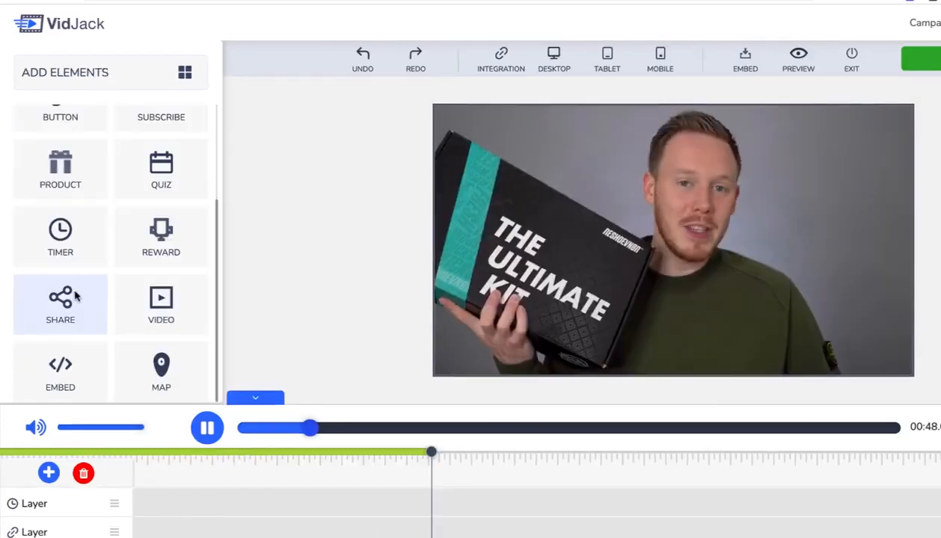
{"action": "left_click", "coordinate": [60, 304]}
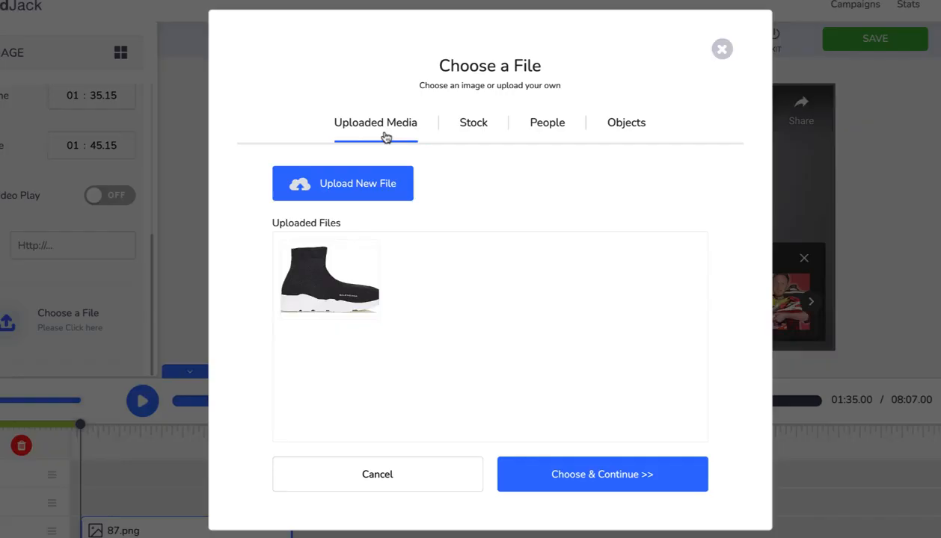
- Choose the stock photo of the woman holding a blank board from People
{"action": "left_click", "coordinate": [547, 123]}
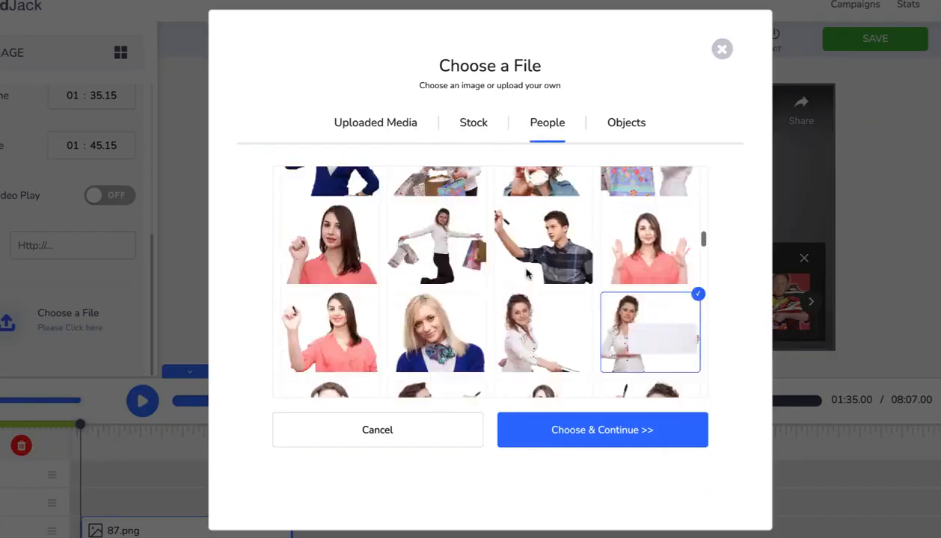
{"action": "left_click", "coordinate": [625, 122]}
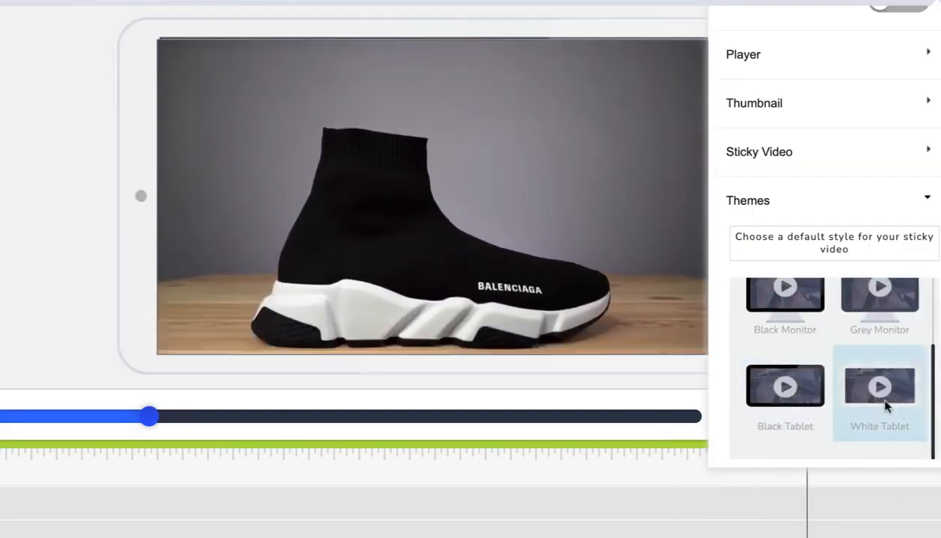
- Expand the Player settings and review player colour, play-icon styles and animation options
{"action": "scroll", "scroll_direction": "up", "scroll_amount": 3}
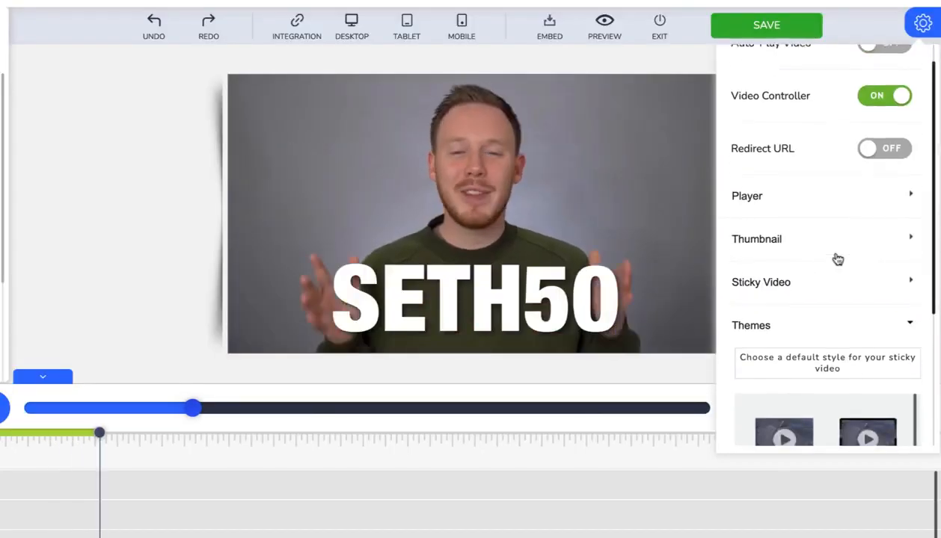
{"action": "left_click", "coordinate": [746, 195]}
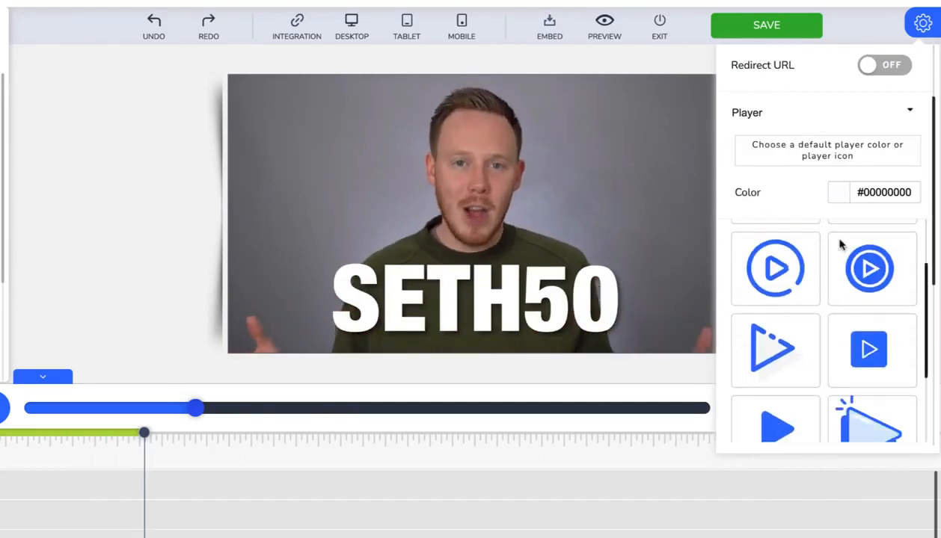
{"action": "scroll", "scroll_direction": "down", "scroll_amount": 3}
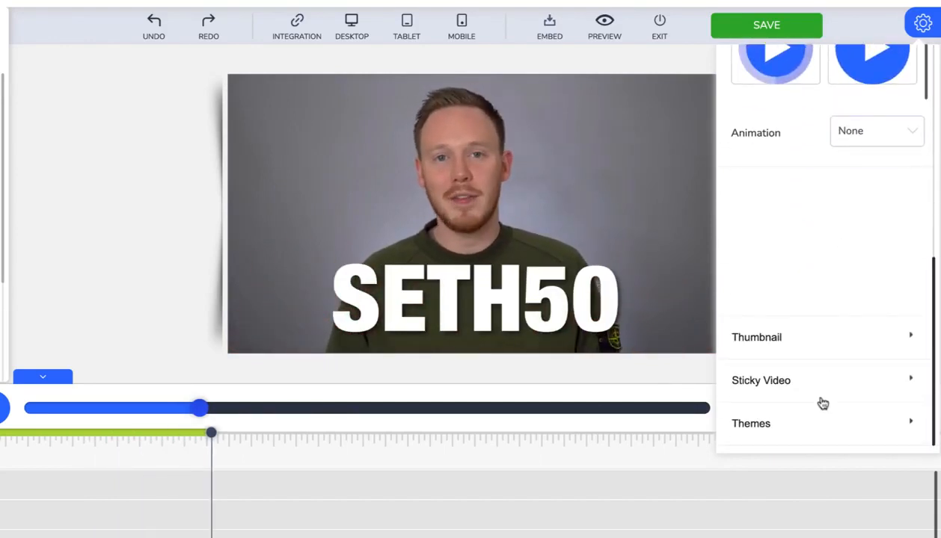